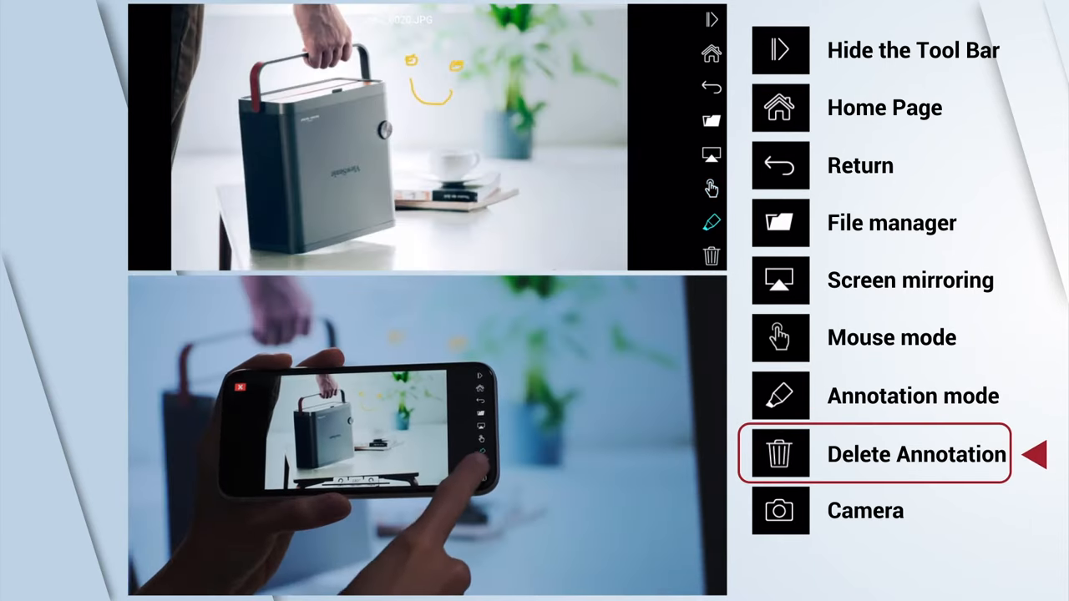
Step: Erase the doodle over the projected picture with Delete Annotation, leaving a clean image
click(778, 454)
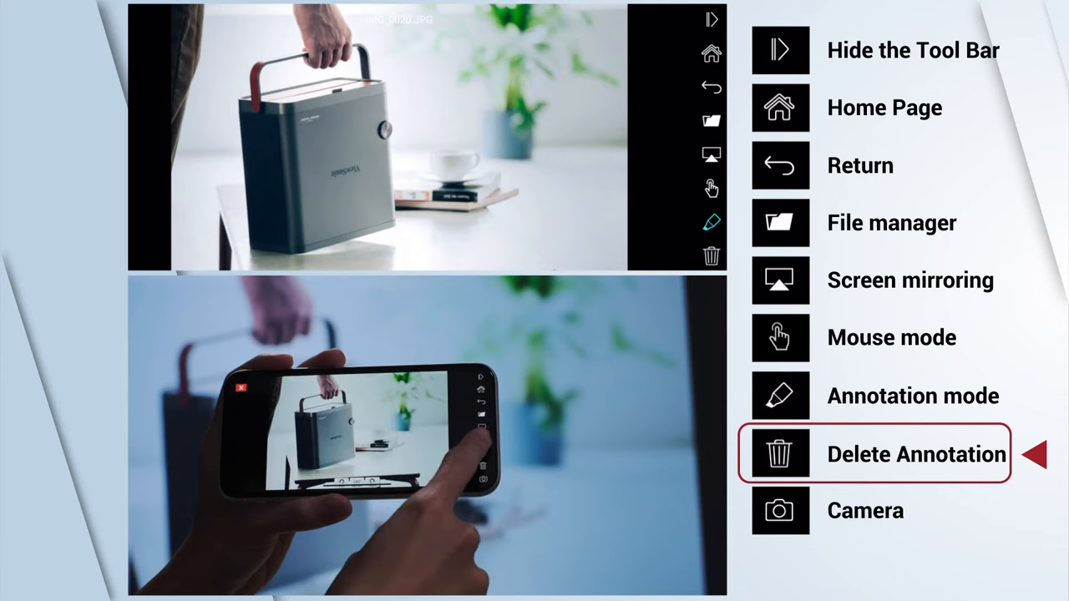
click(865, 511)
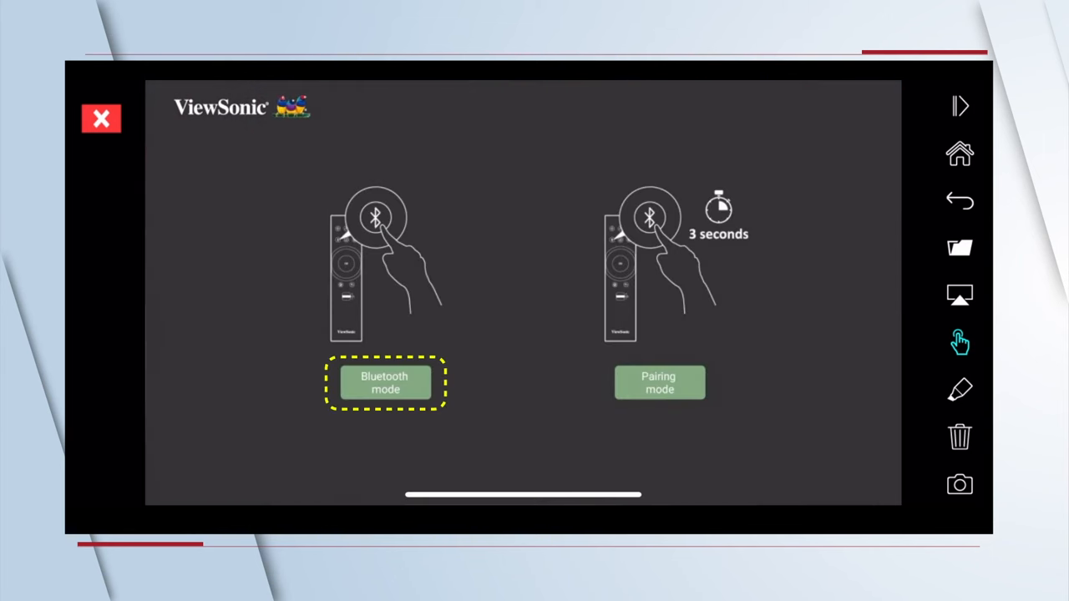
Step: Close the Bluetooth pairing guide via the red X and return to the projector home screen
click(658, 383)
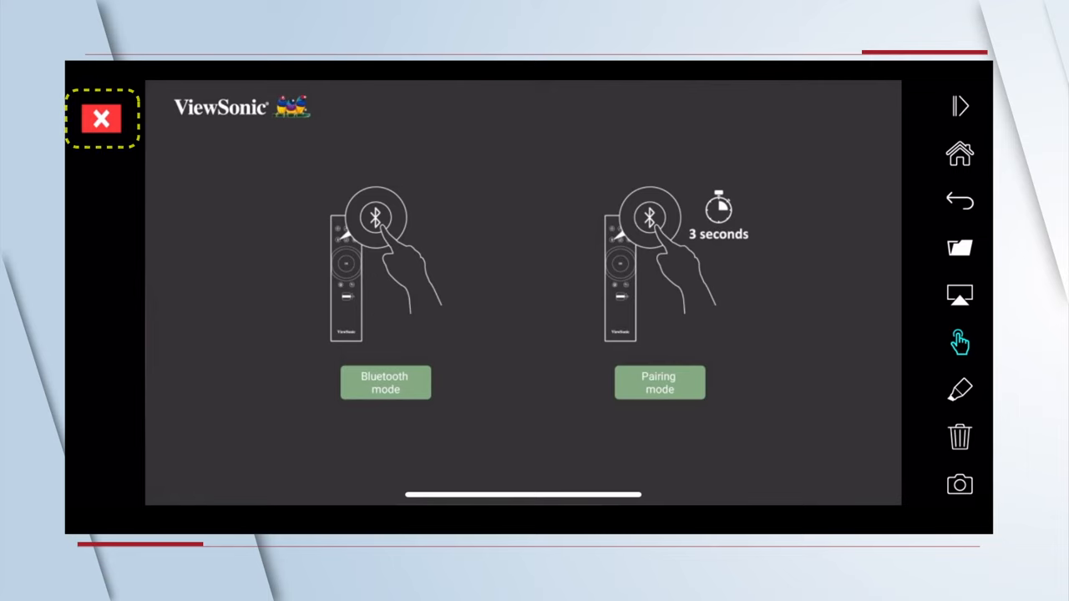
click(100, 117)
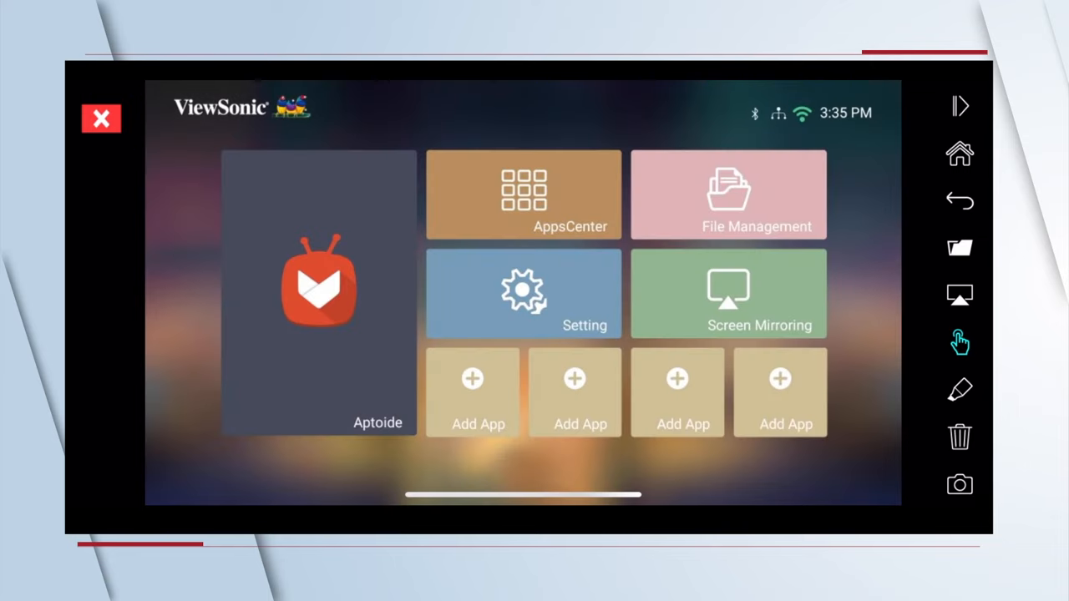